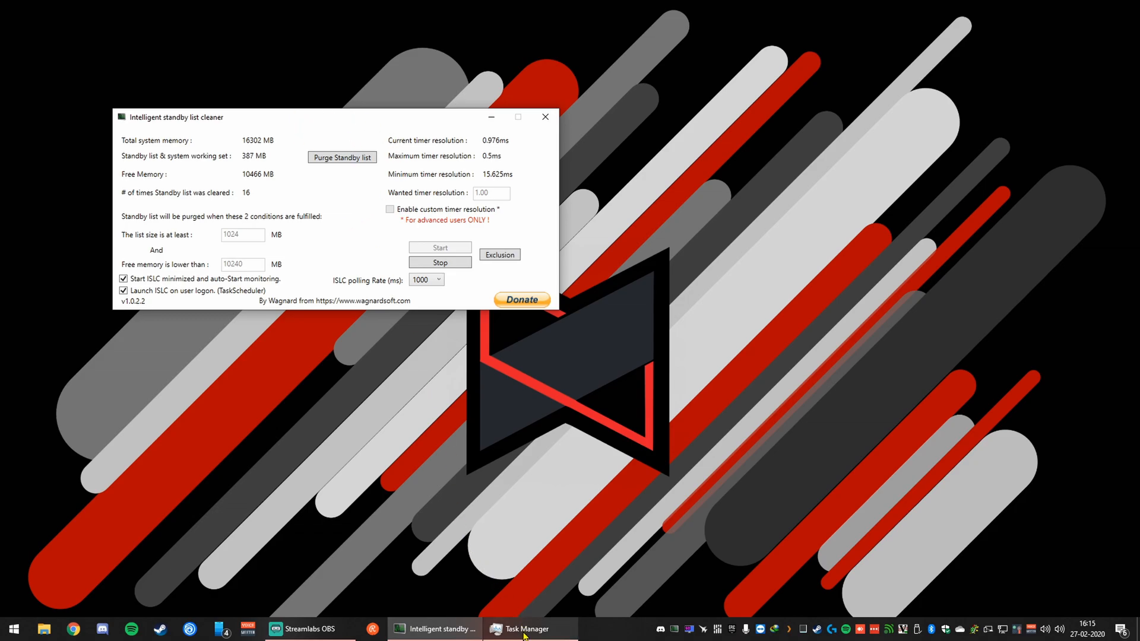
# - Show Task Manager's Memory page beside ISLC, showing about 752 MB cached
pyautogui.click(524, 628)
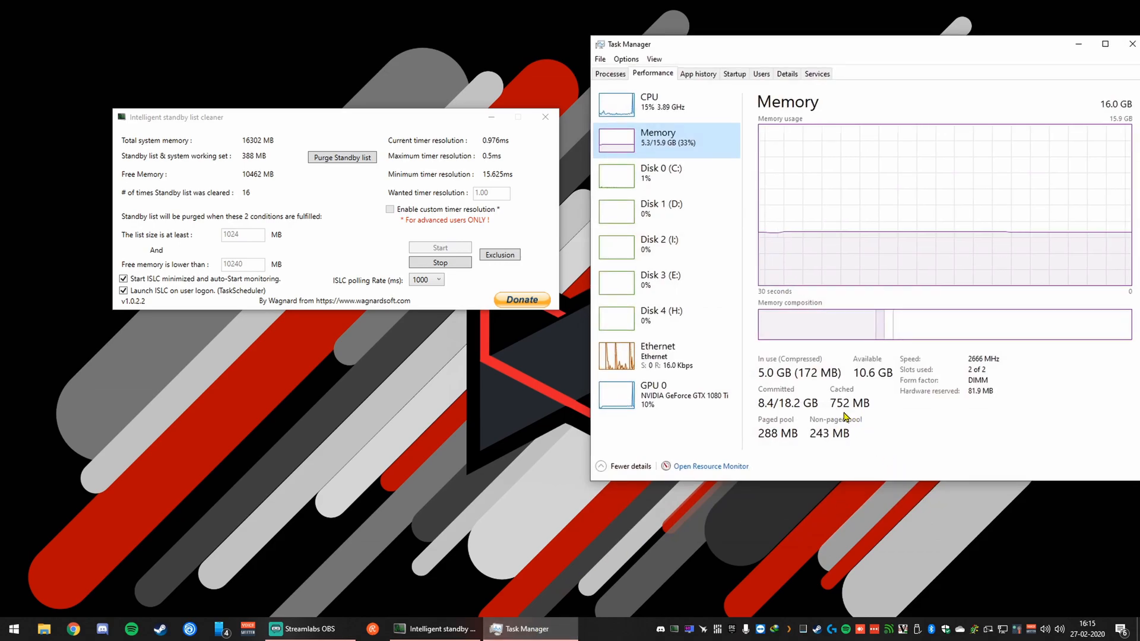
pyautogui.moveTo(856, 416)
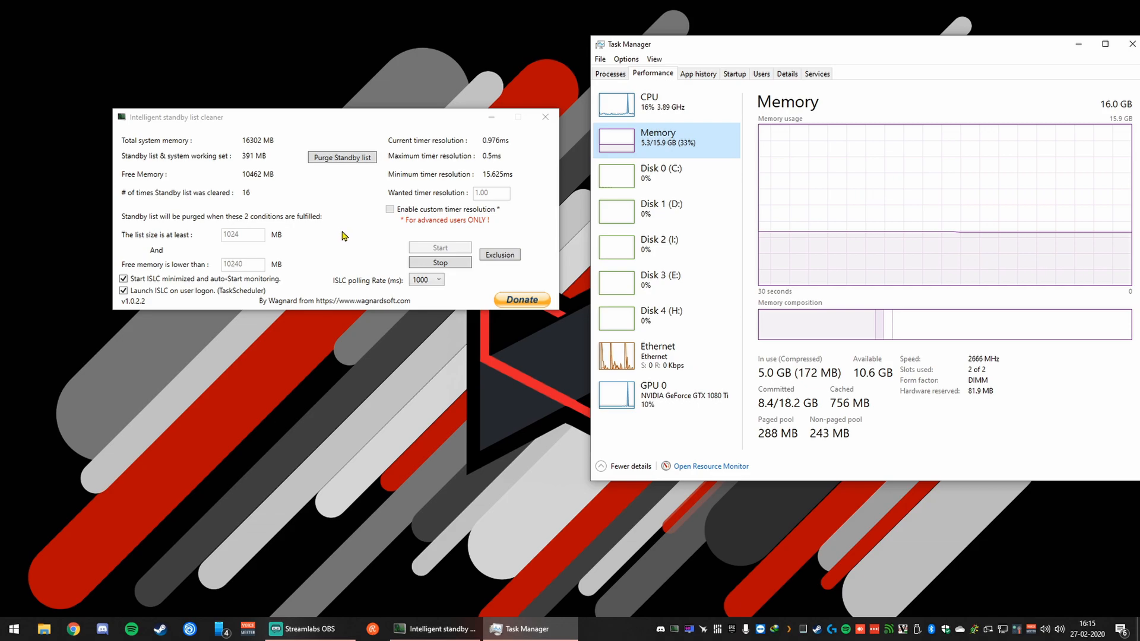
pyautogui.moveTo(345, 206)
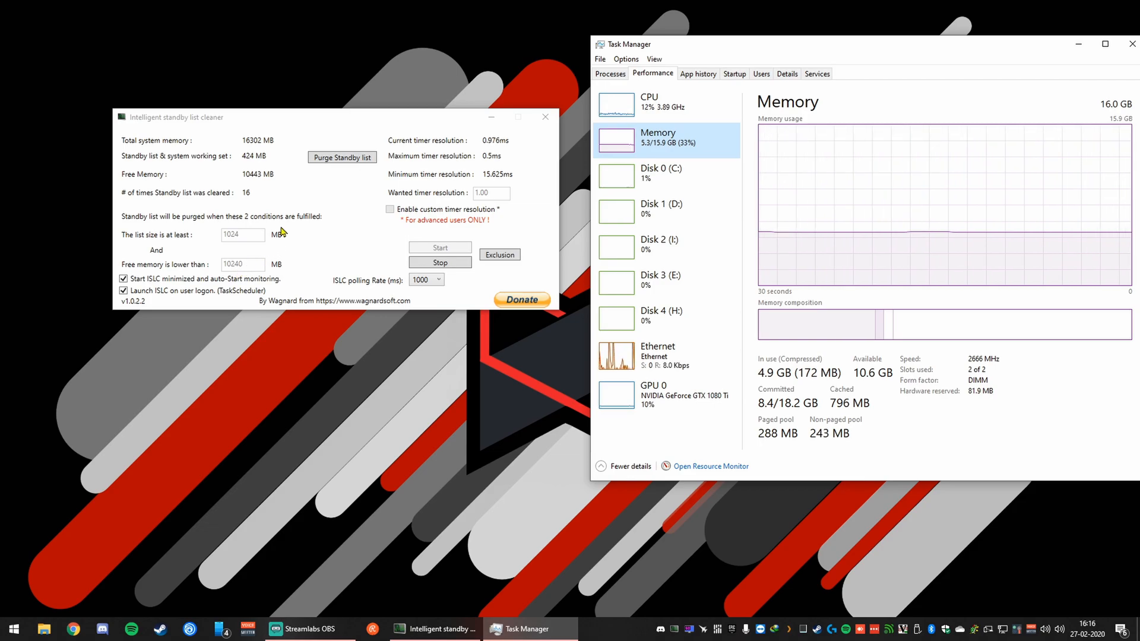
pyautogui.moveTo(290, 216)
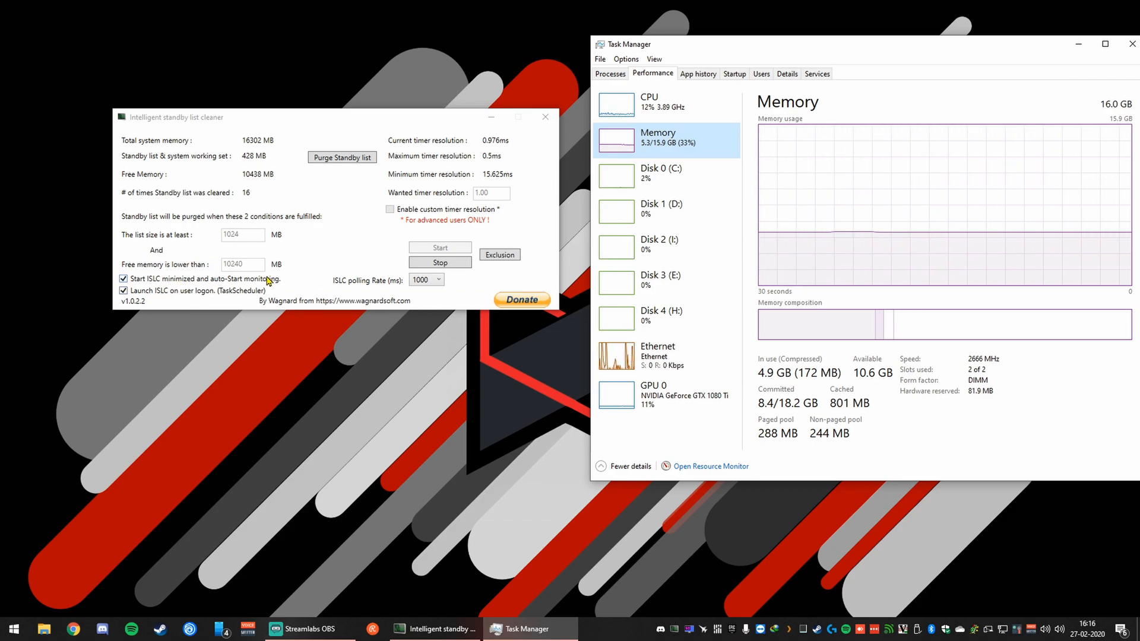
pyautogui.moveTo(325, 220)
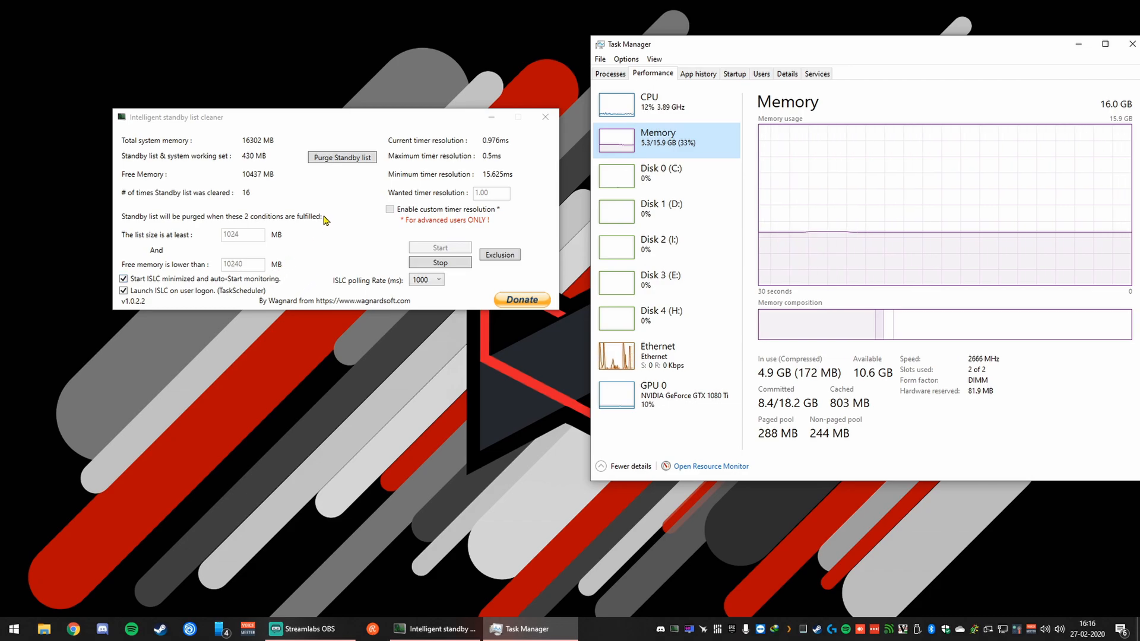
pyautogui.moveTo(340, 204)
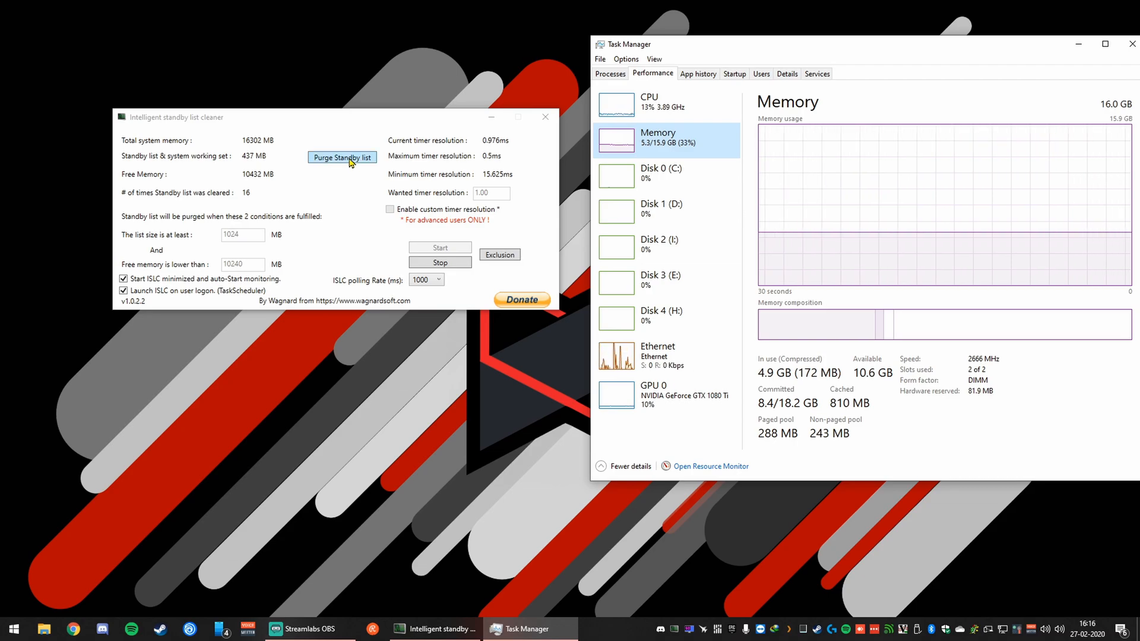
# - Purge the standby list with Intelligent standby list cleaner
pyautogui.click(342, 156)
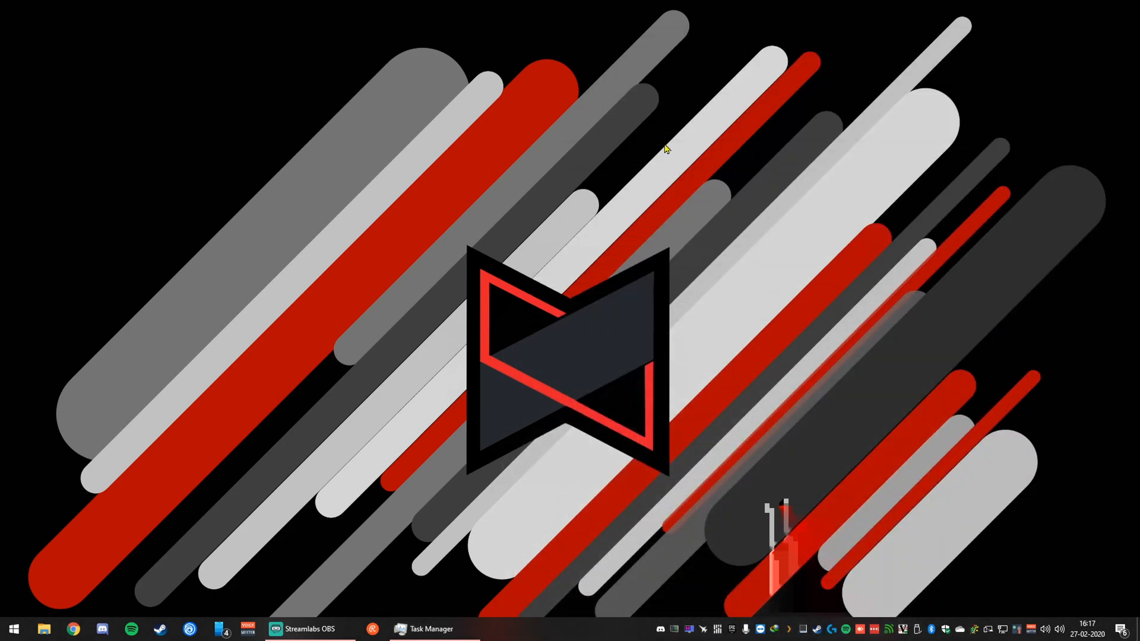
pyautogui.moveTo(579, 245)
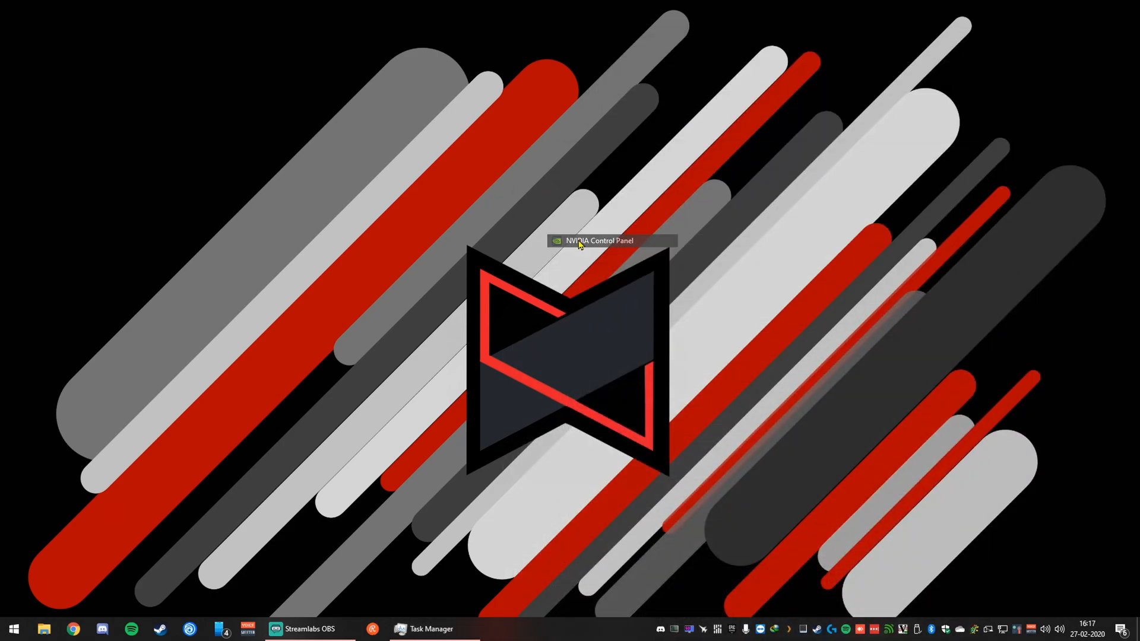
# - Open the NVIDIA Control Panel global 3D settings and scroll to Max Frame Rate at 144 FPS
pyautogui.doubleClick(596, 241)
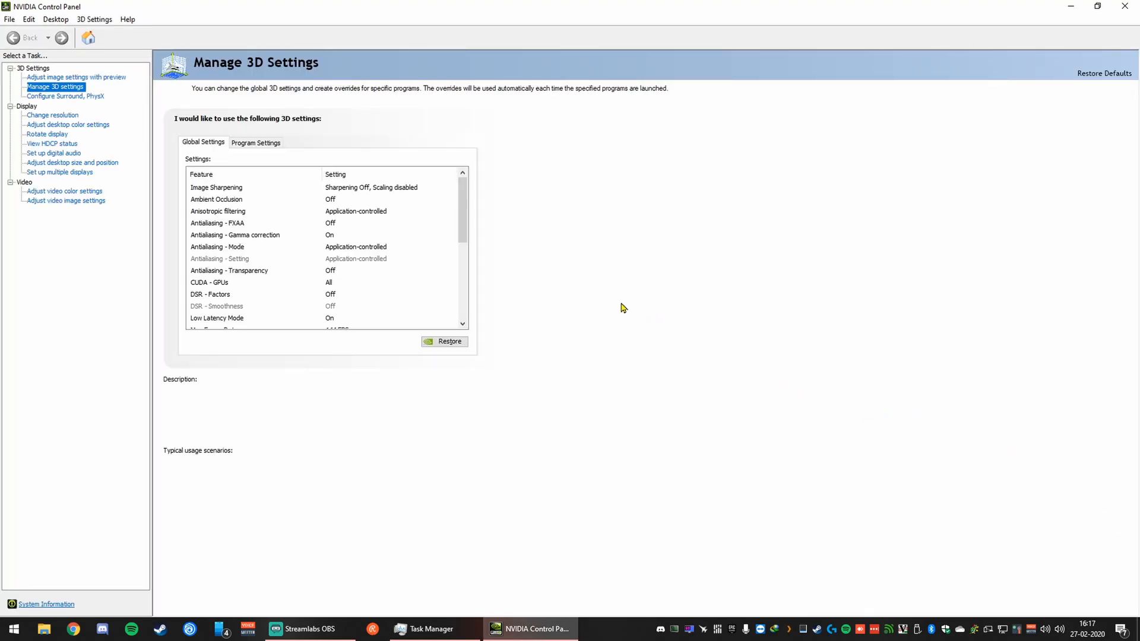
pyautogui.moveTo(606, 298)
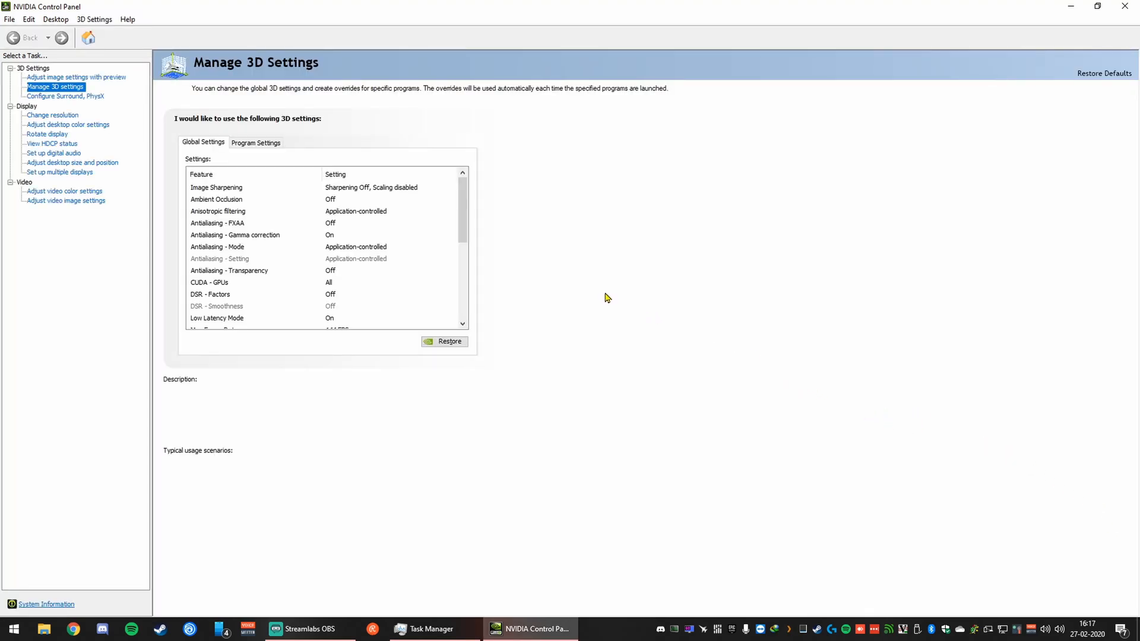
pyautogui.moveTo(651, 305)
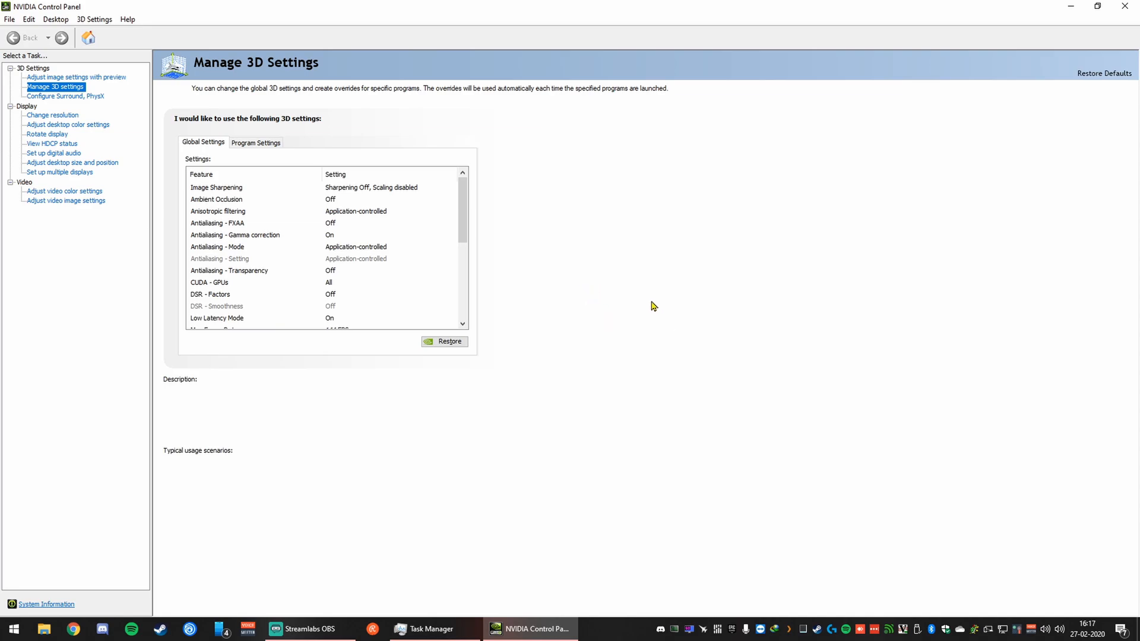
pyautogui.moveTo(569, 274)
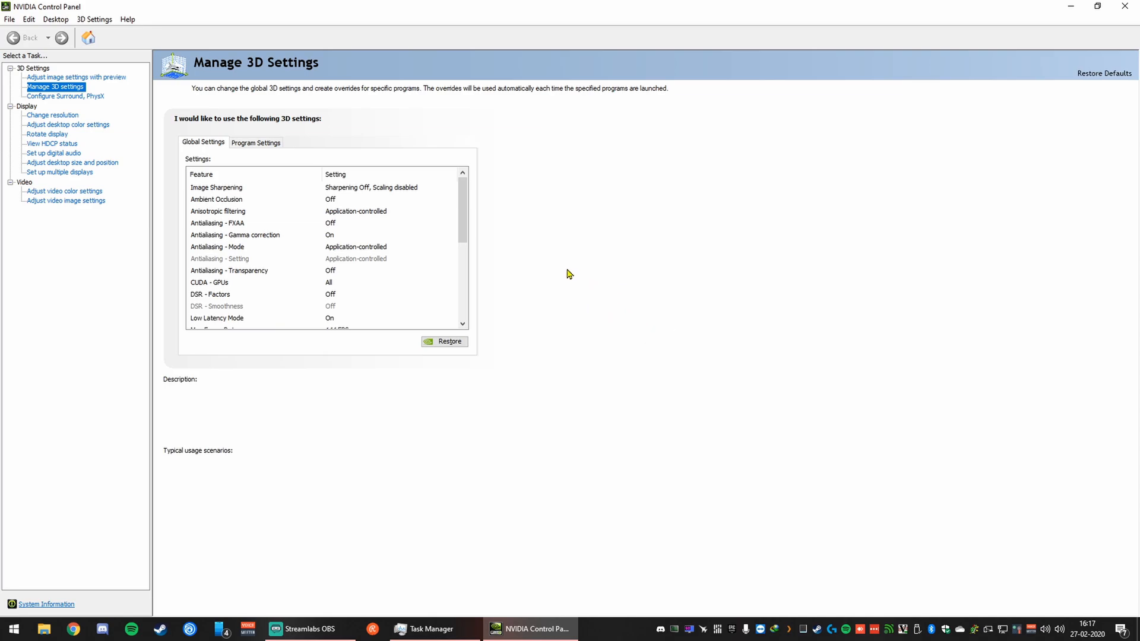
pyautogui.moveTo(398, 98)
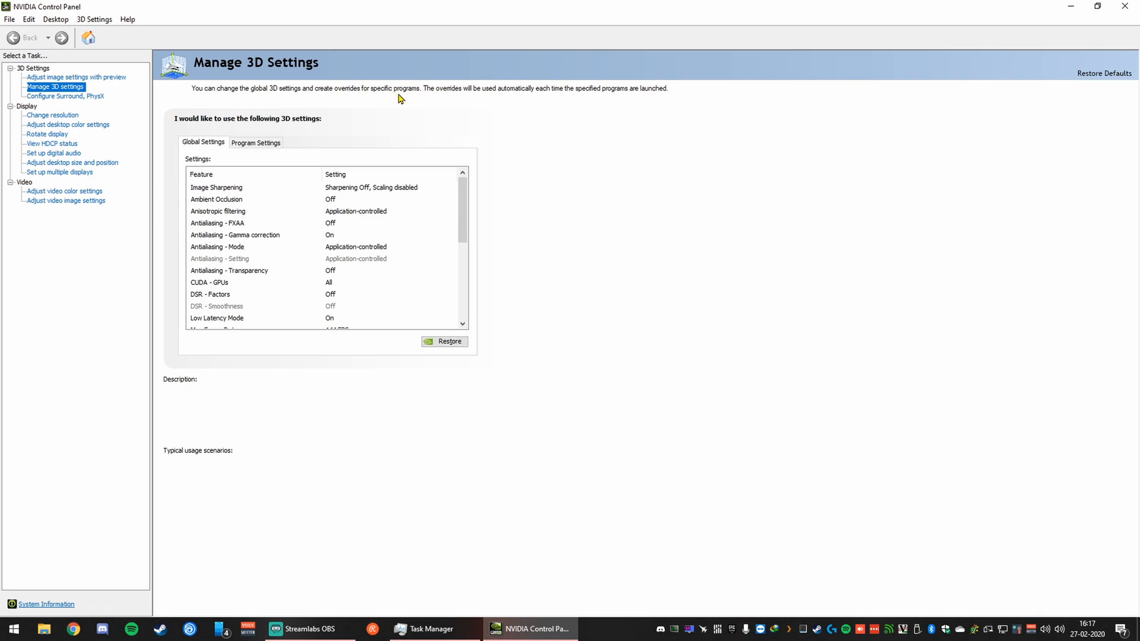
pyautogui.moveTo(79, 126)
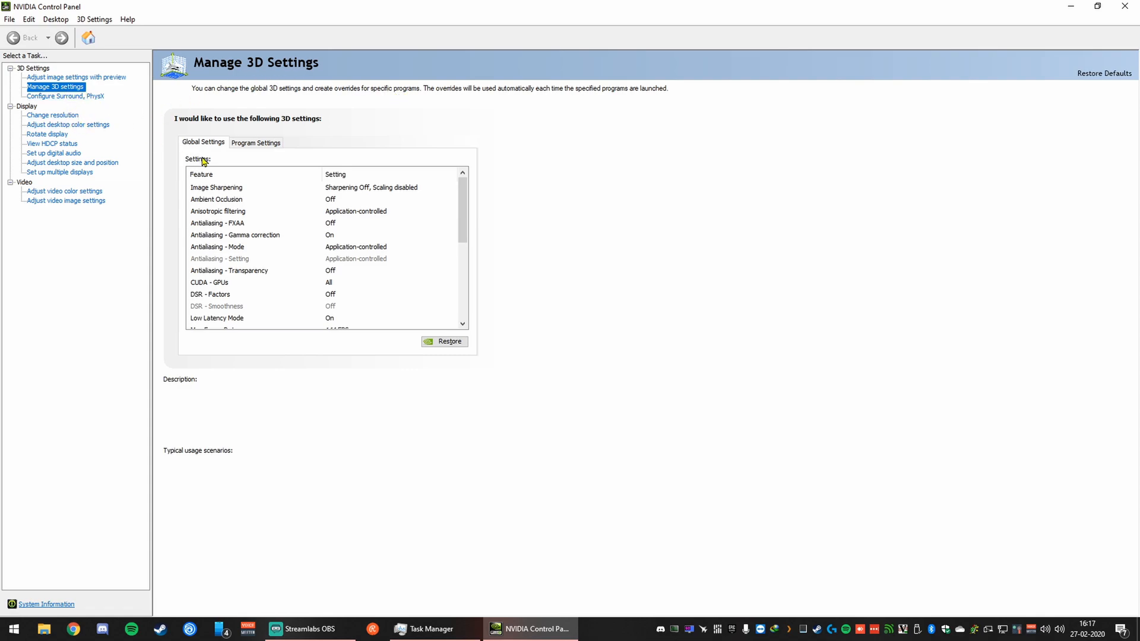
pyautogui.scroll(-3)
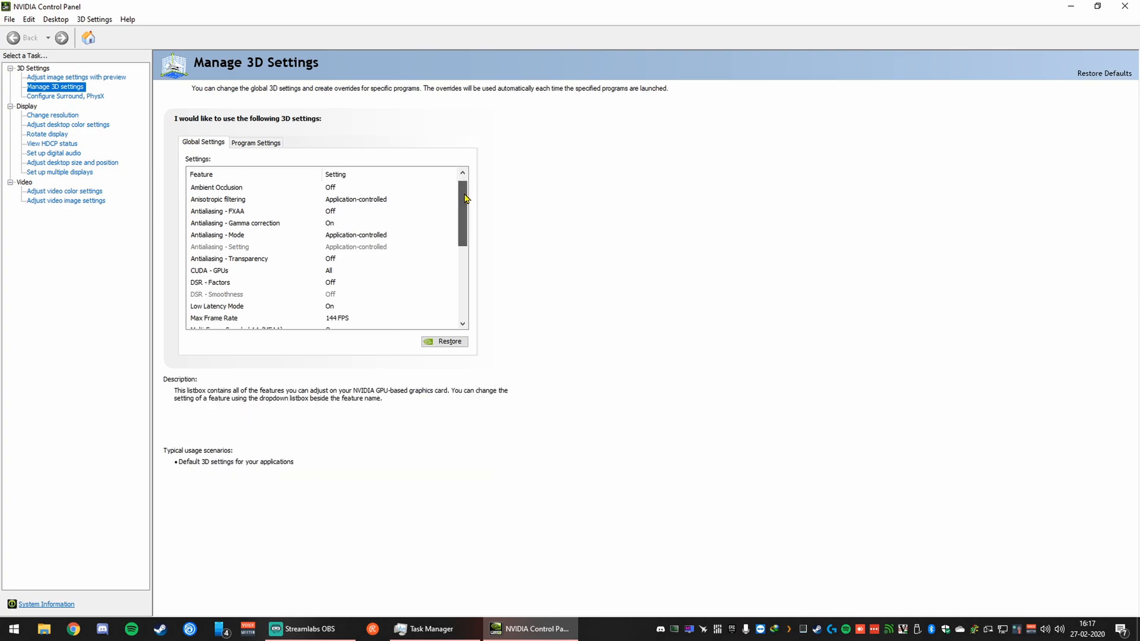
pyautogui.scroll(-3)
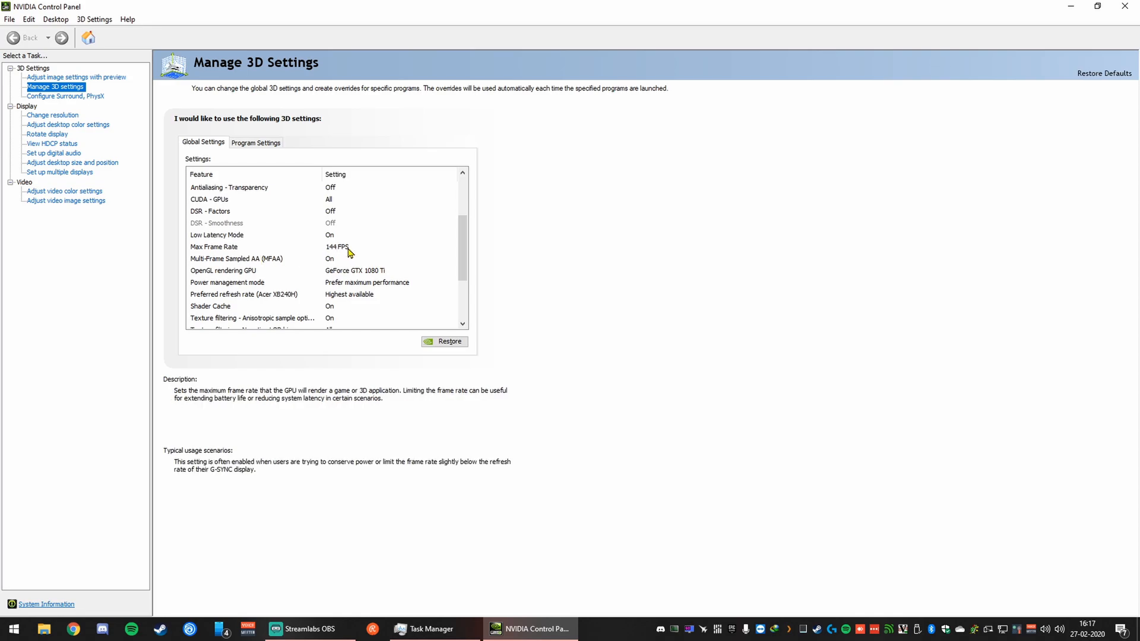
pyautogui.moveTo(357, 249)
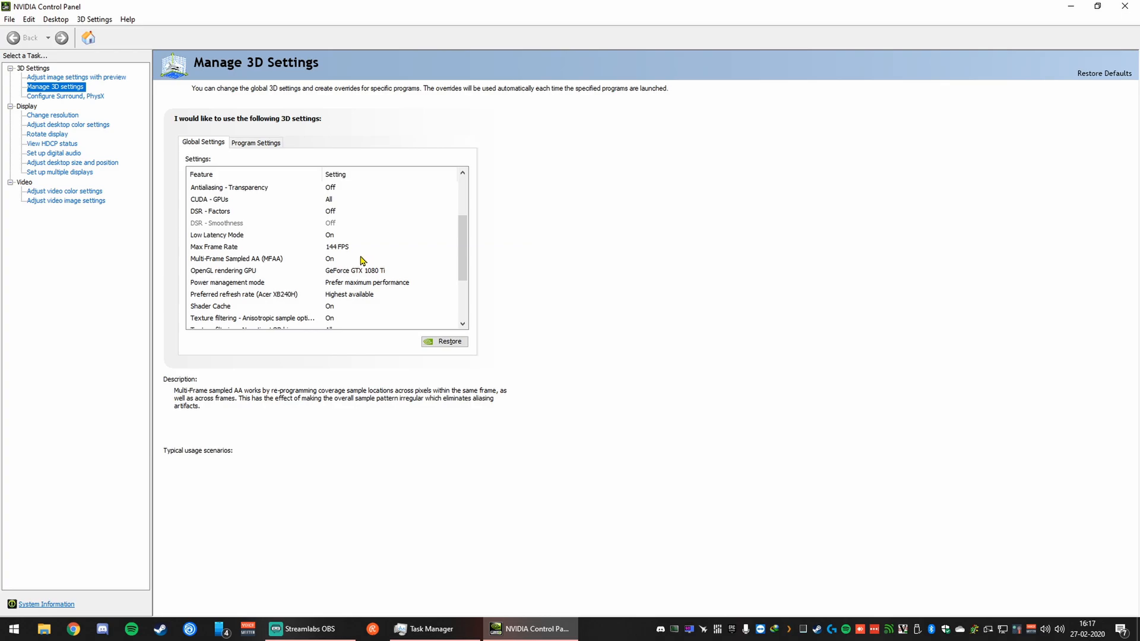
pyautogui.moveTo(367, 259)
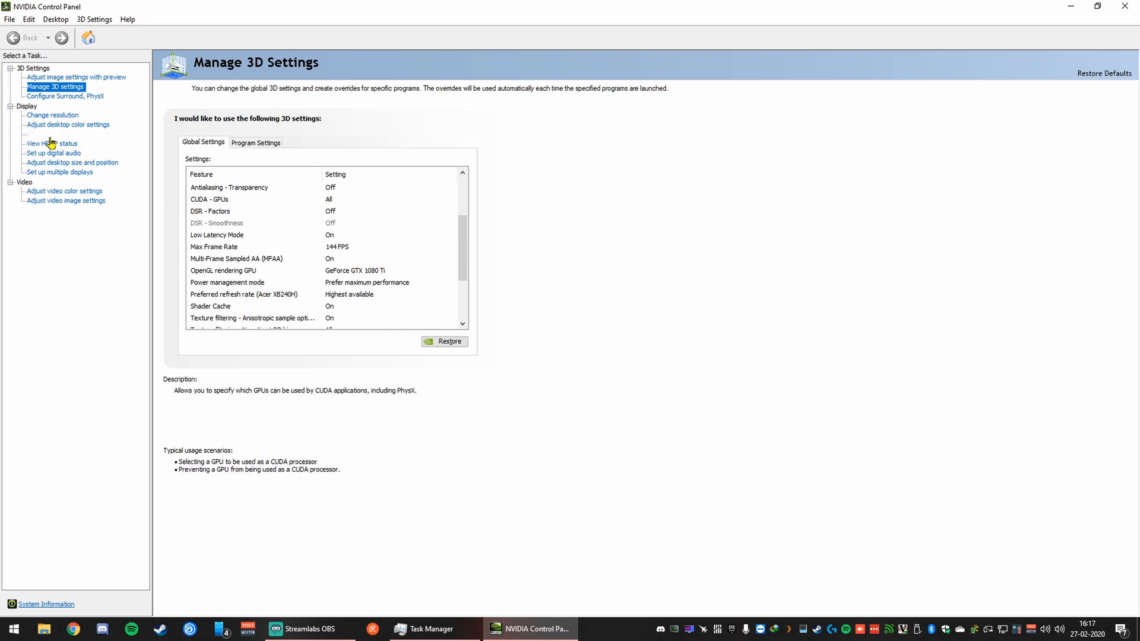
pyautogui.click(53, 114)
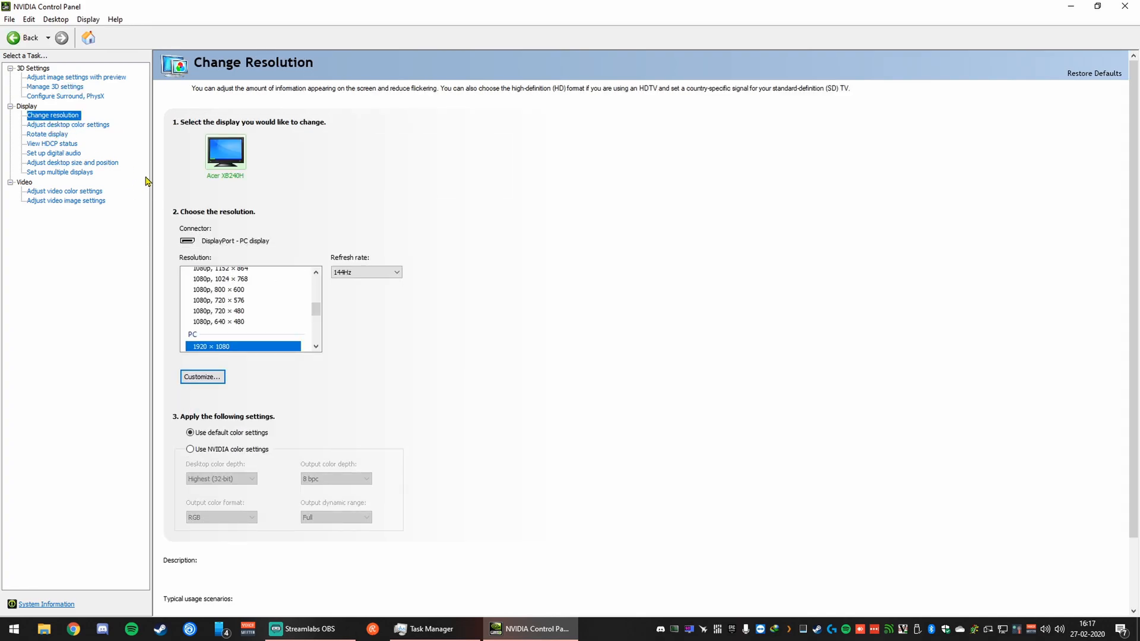
pyautogui.click(366, 272)
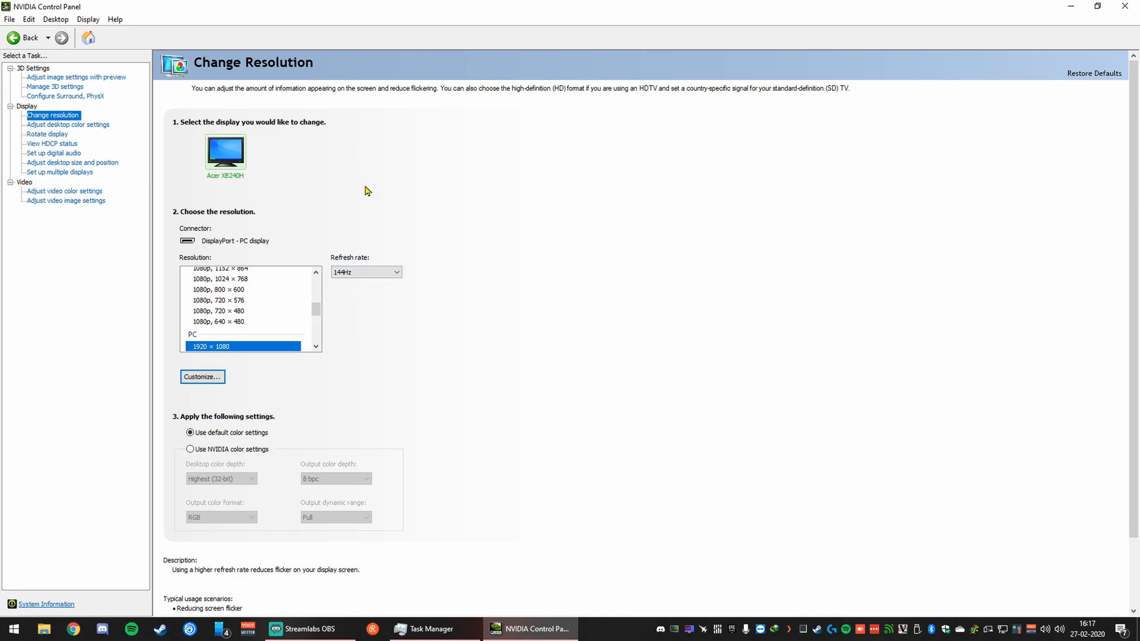
pyautogui.click(55, 86)
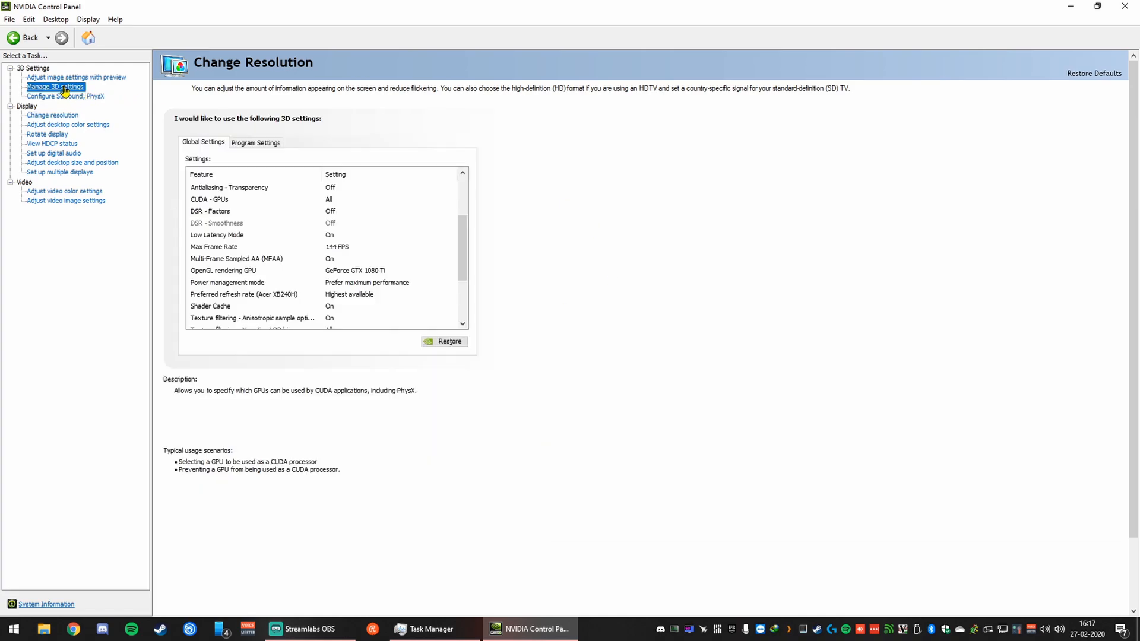
# - Set Low Latency Mode to On and keep Power management at Prefer maximum performance
pyautogui.click(55, 87)
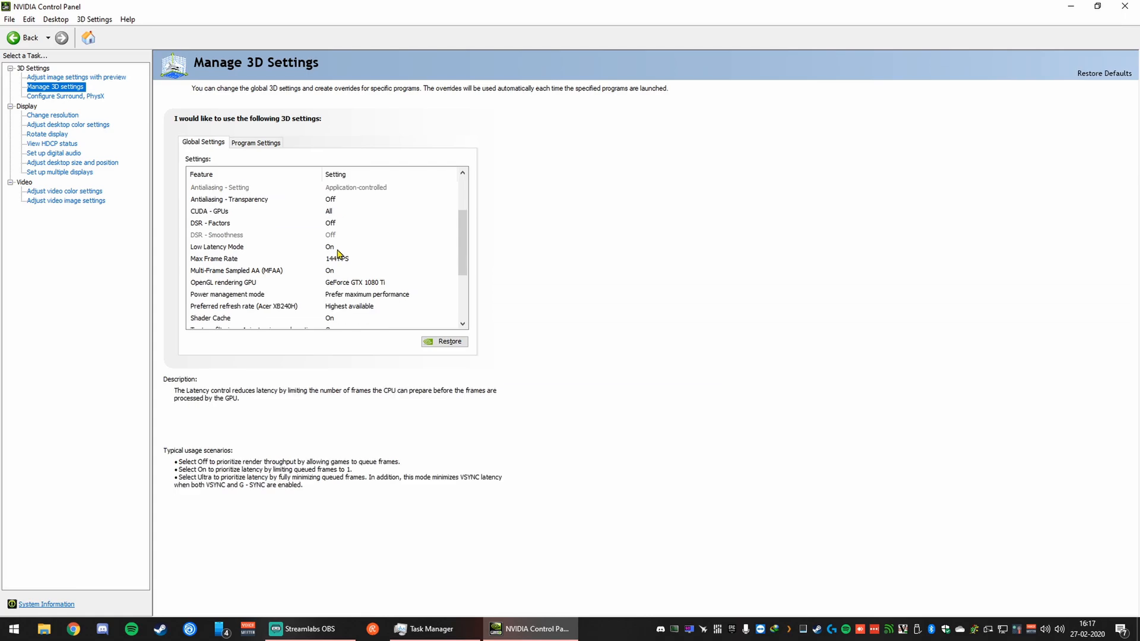
pyautogui.click(247, 246)
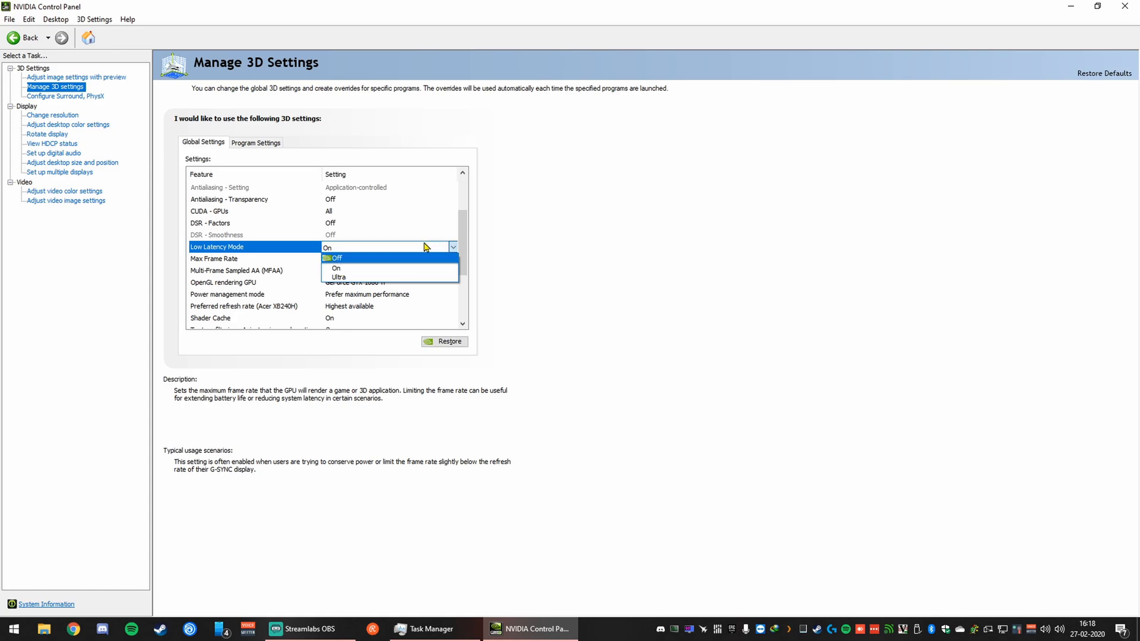
pyautogui.click(337, 268)
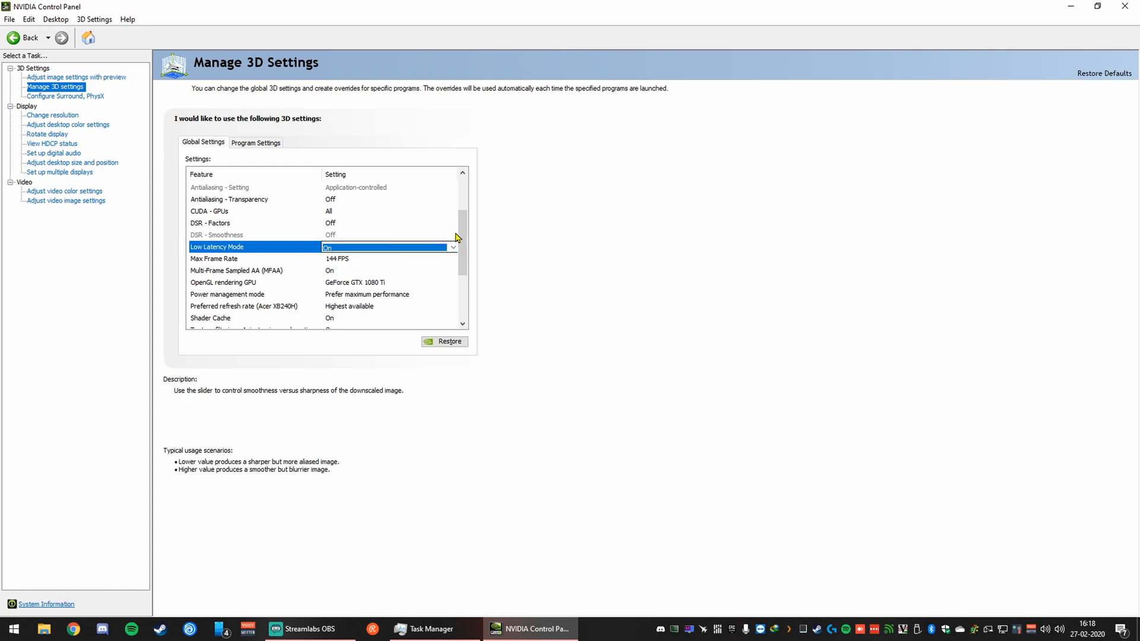
pyautogui.moveTo(255, 295)
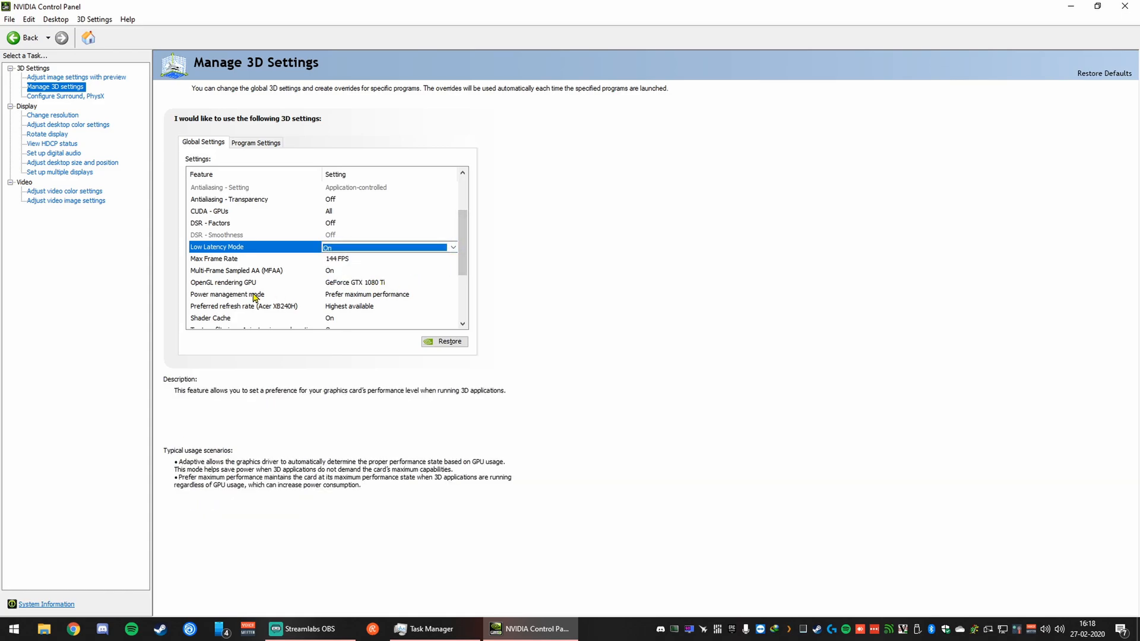
pyautogui.click(227, 294)
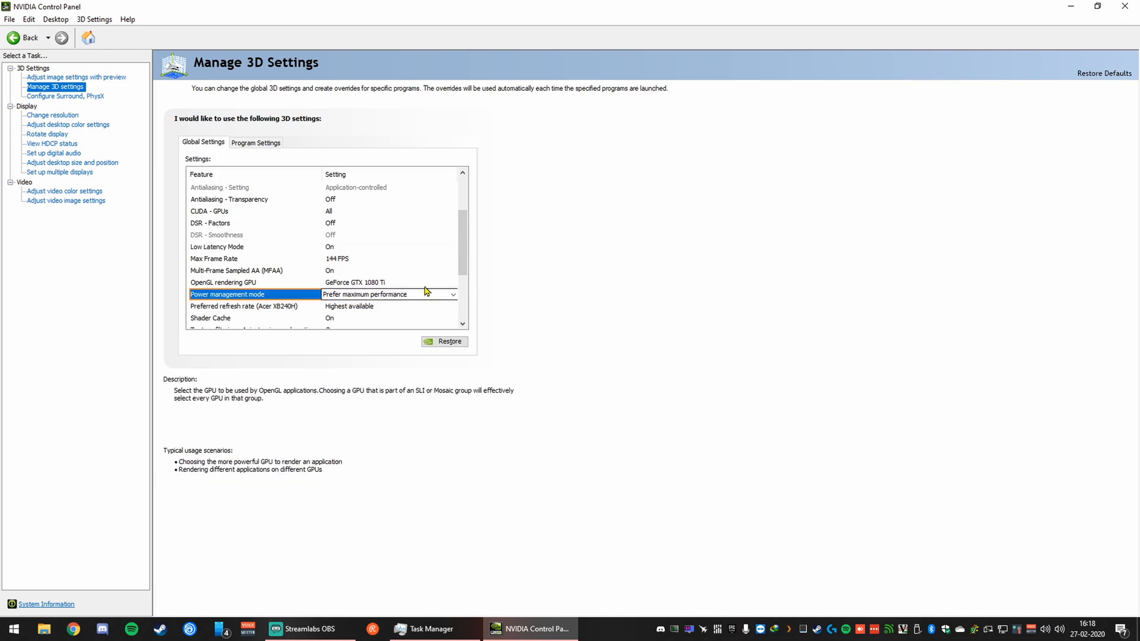
pyautogui.scroll(-3)
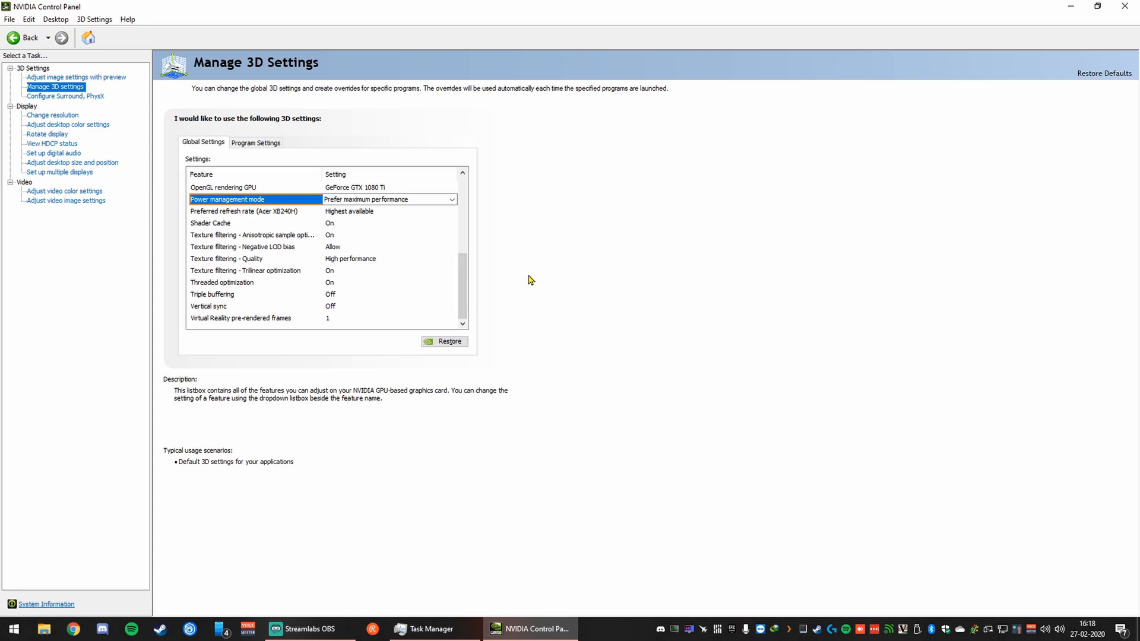